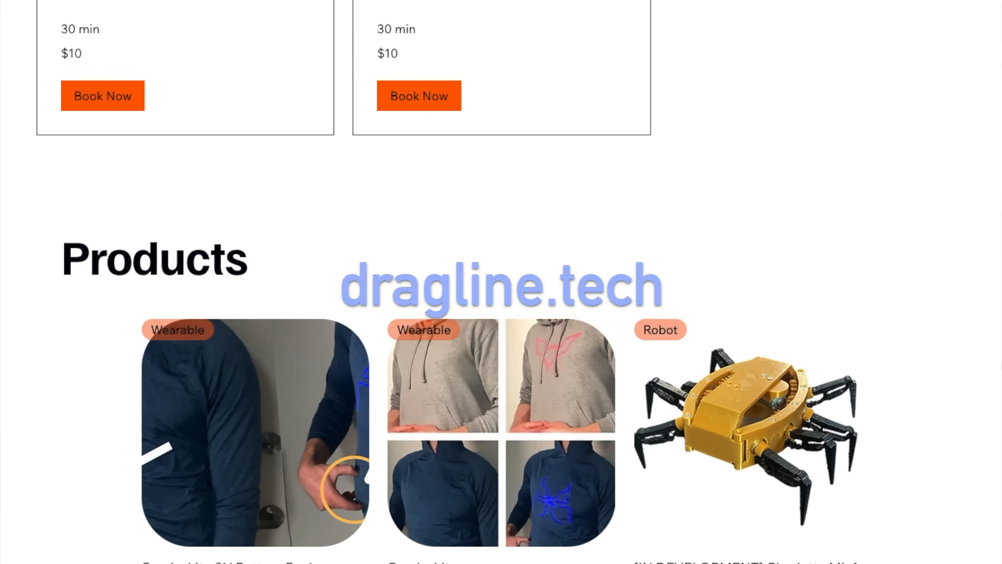
pyautogui.scroll(-3)
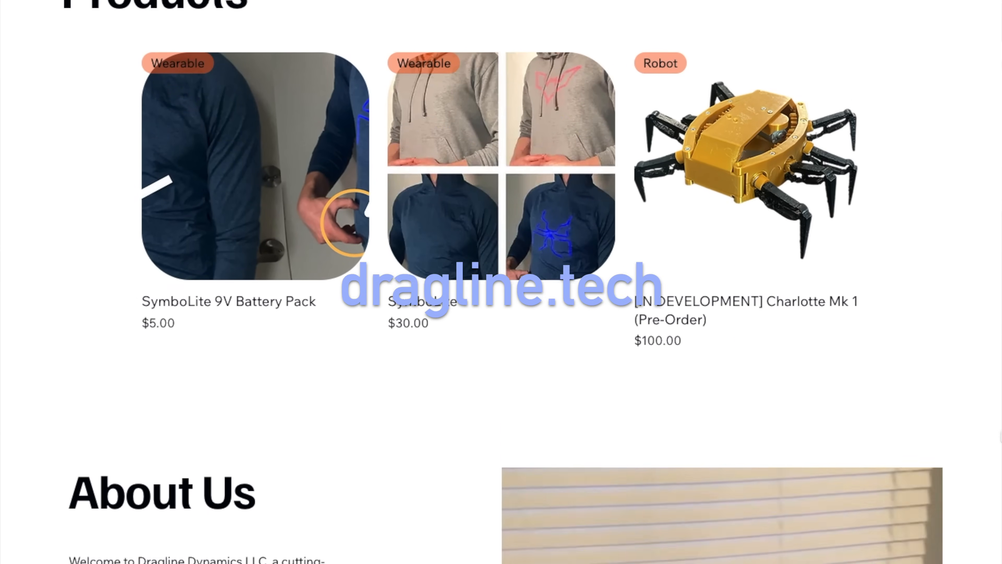